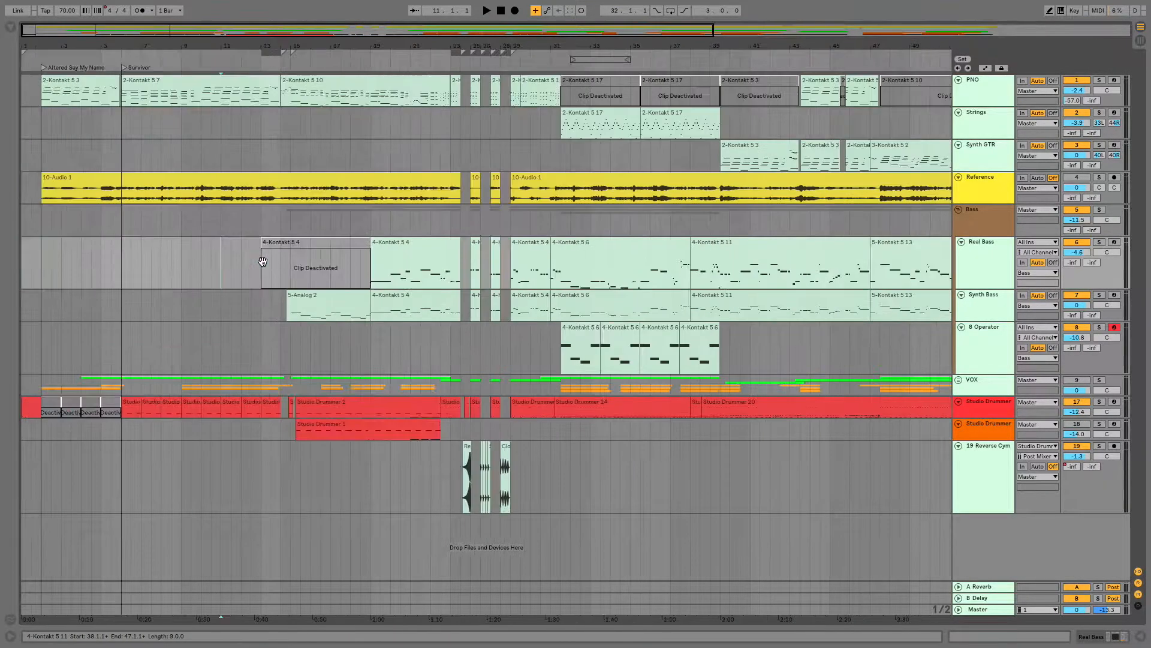
Step: Select clips in the arrangement on the 2-Kontakt 5 tracks
click(299, 247)
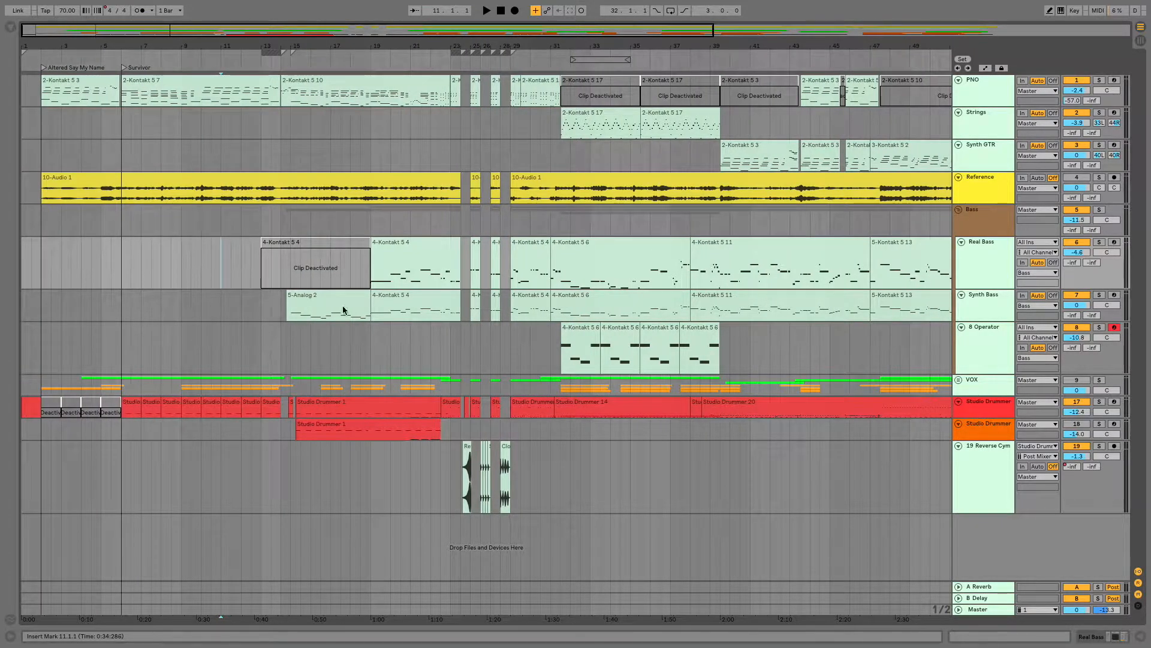
click(600, 79)
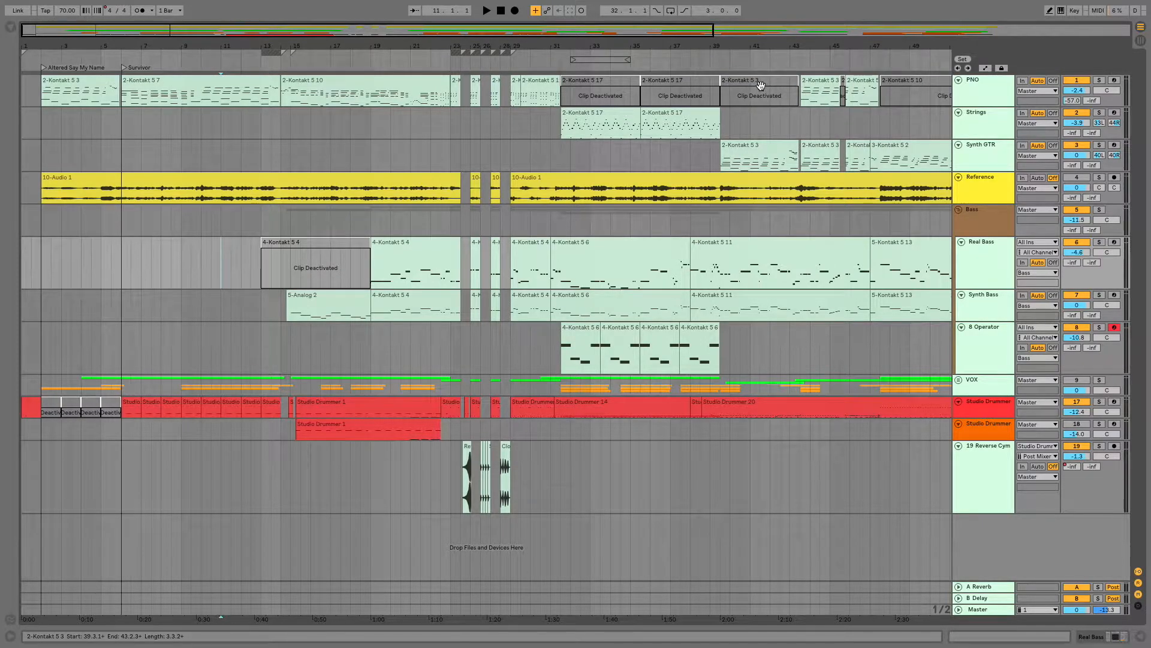
click(593, 82)
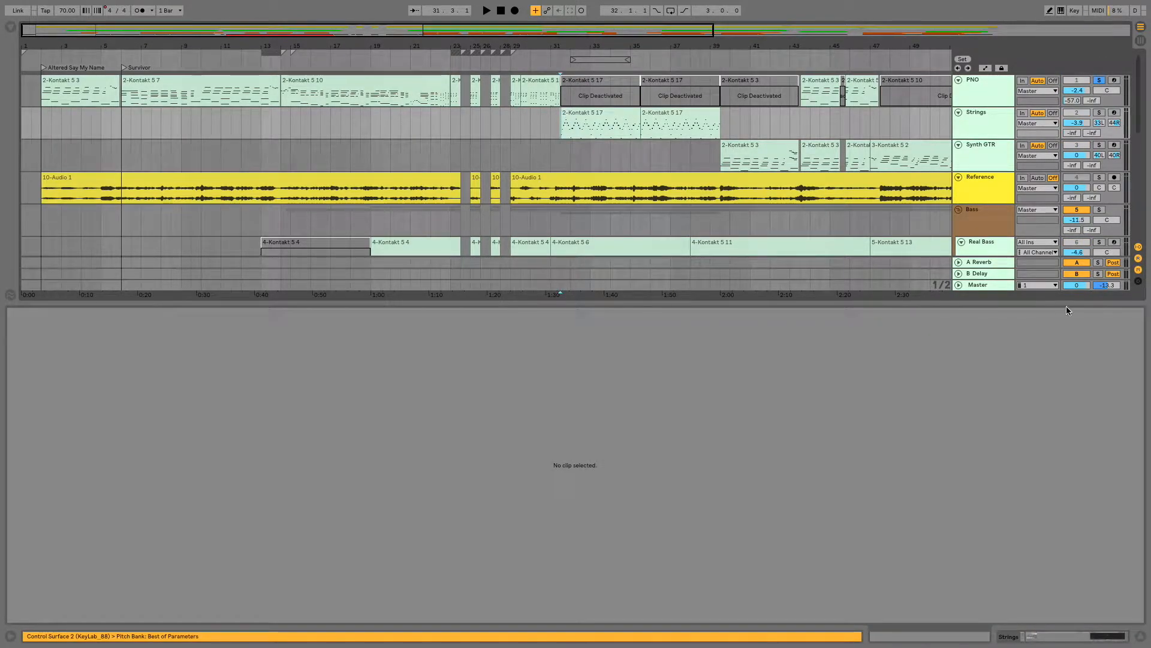
Step: Route the Master track output to channels 1/2
click(1036, 286)
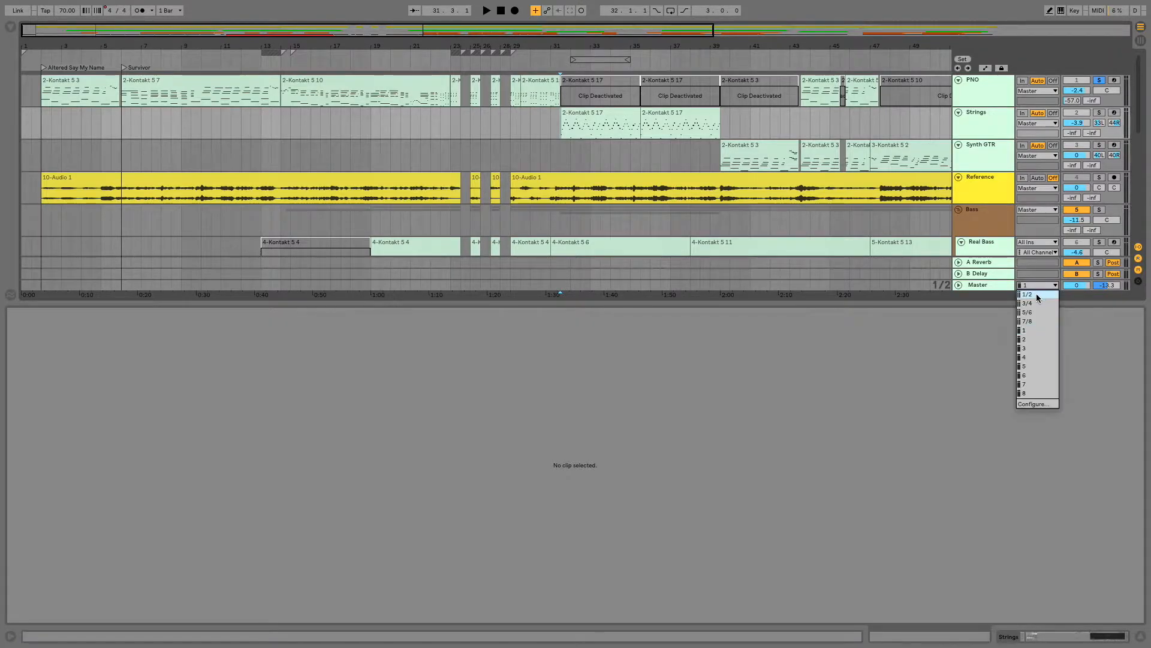
click(1026, 294)
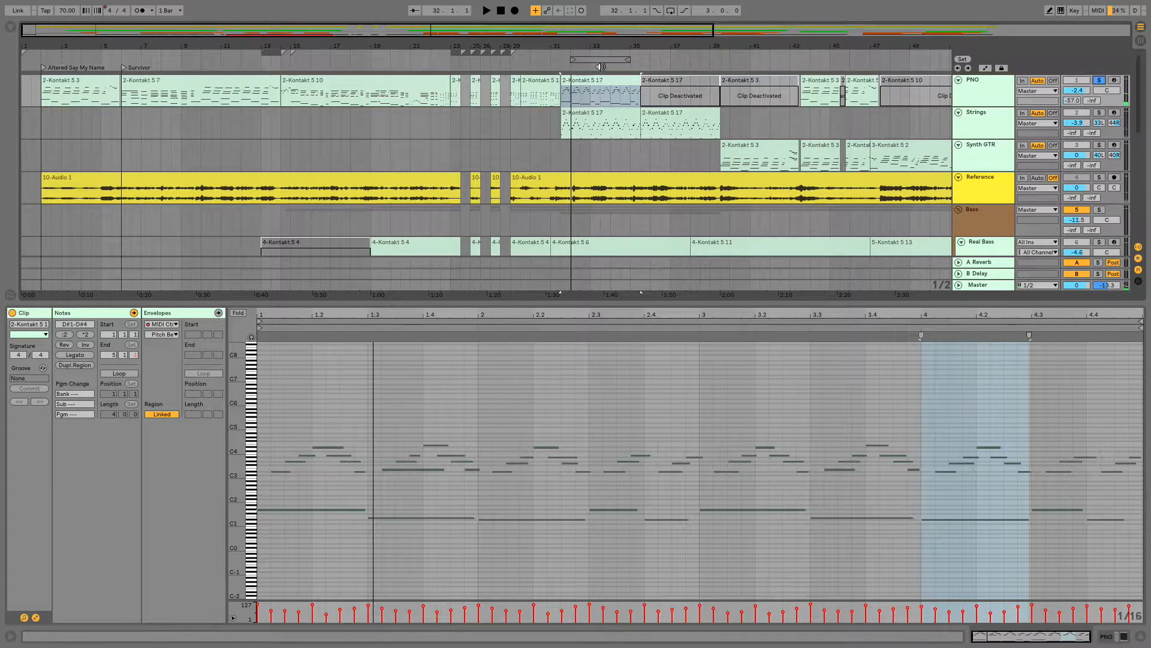
Step: Deactivate a middle section of the 2-Kontakt 5 10 clip, then reactivate it as a separate clip
click(600, 82)
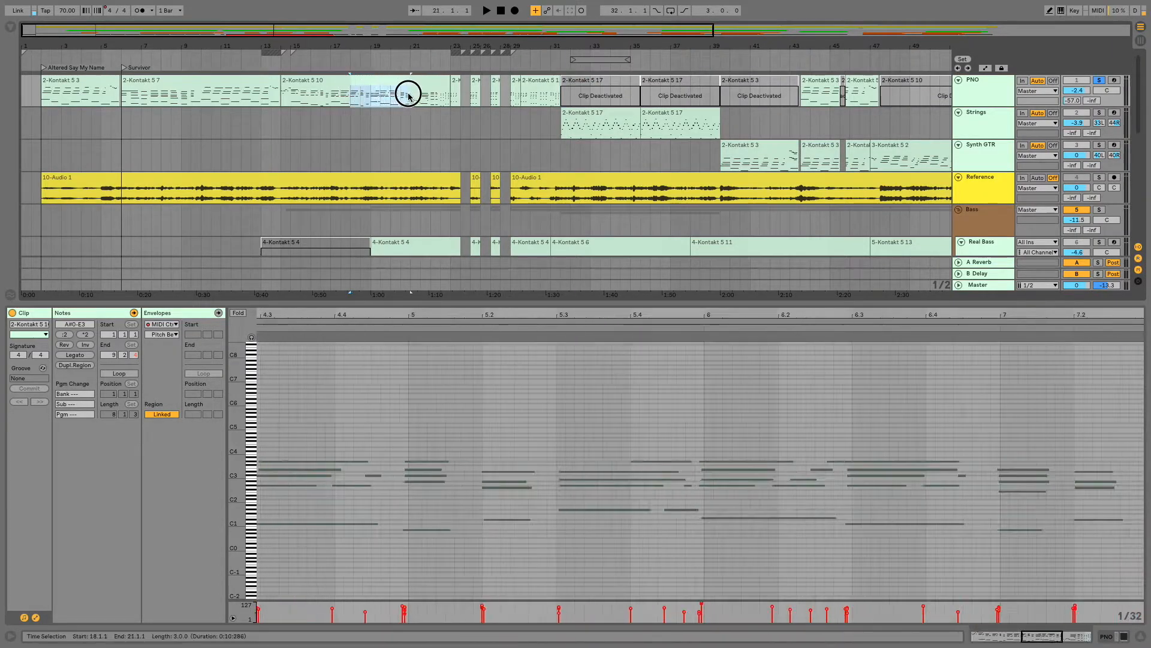
click(405, 94)
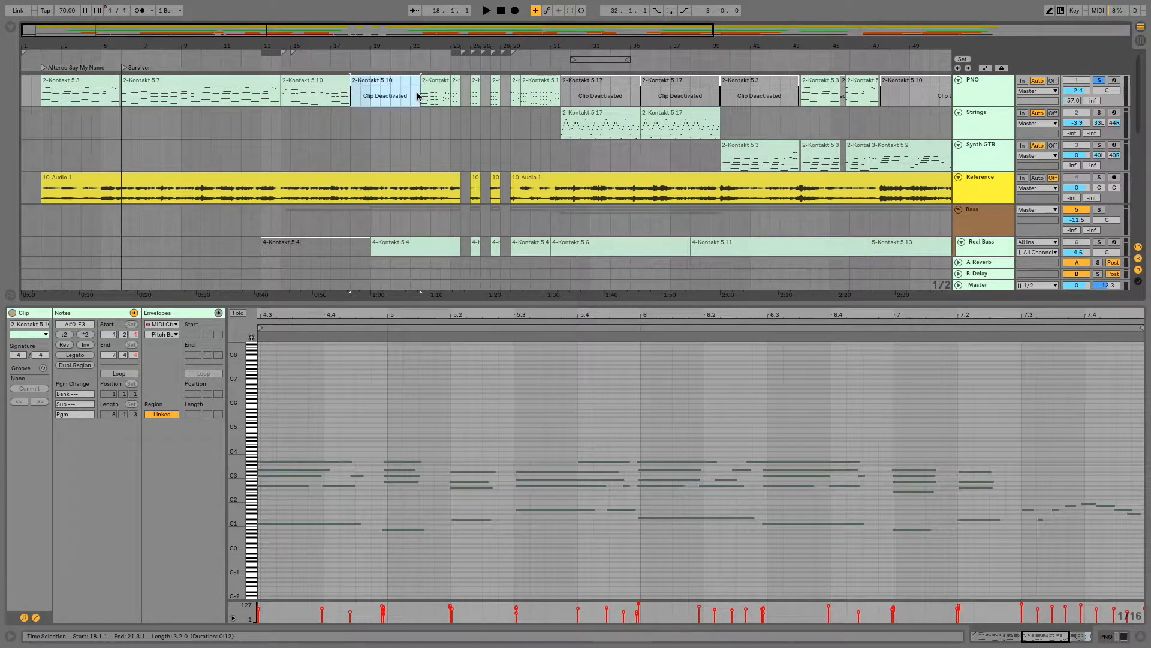
click(385, 96)
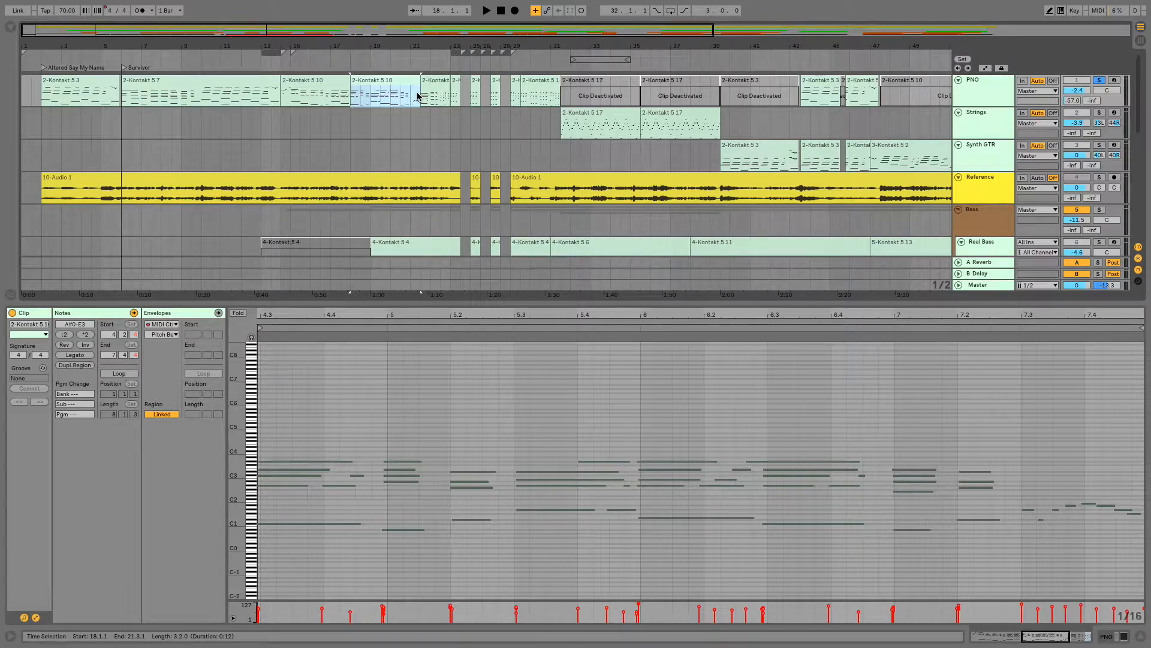
click(572, 182)
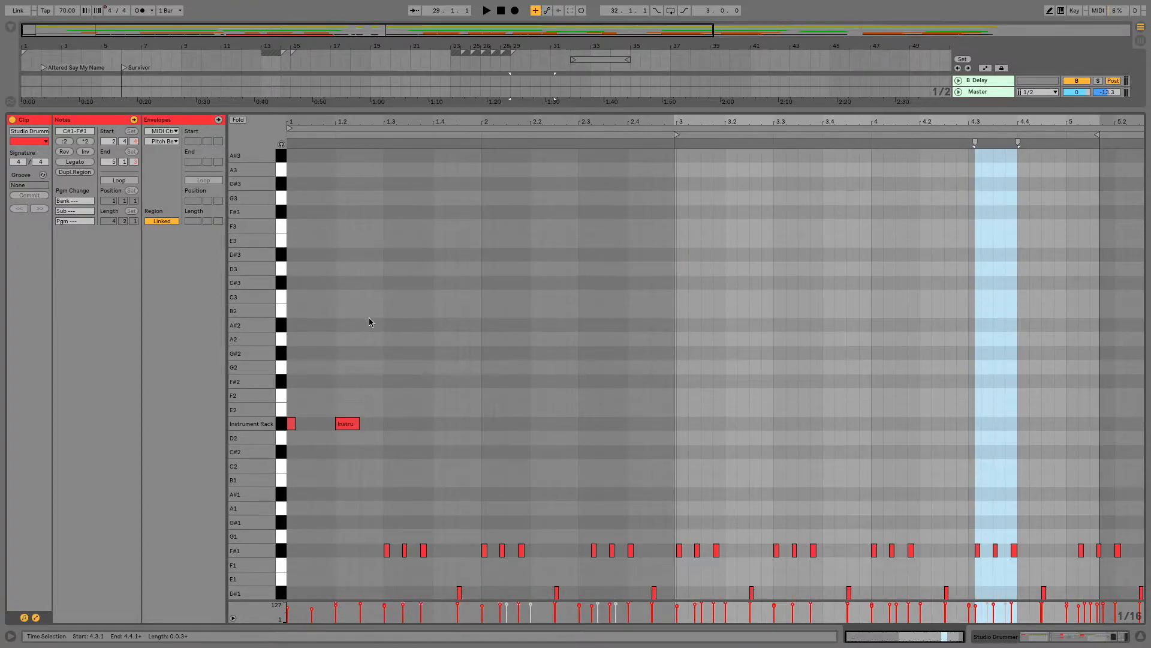
Step: Show the Studio Drummer clip's notes with Fold hiding empty drum lanes
click(237, 119)
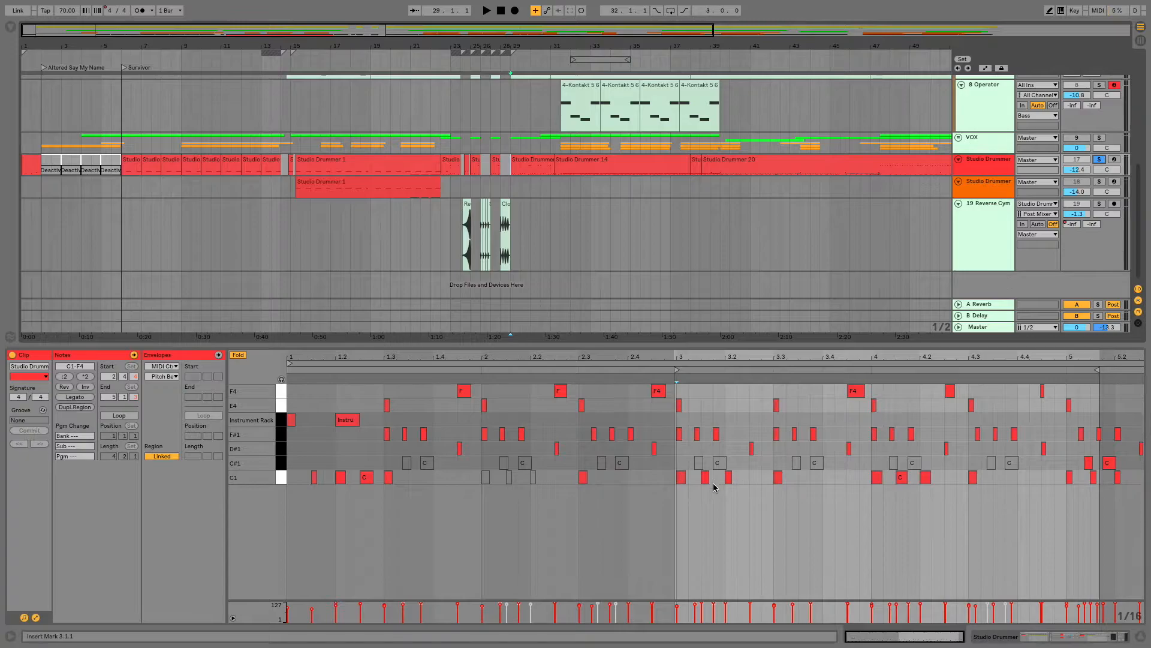
click(487, 11)
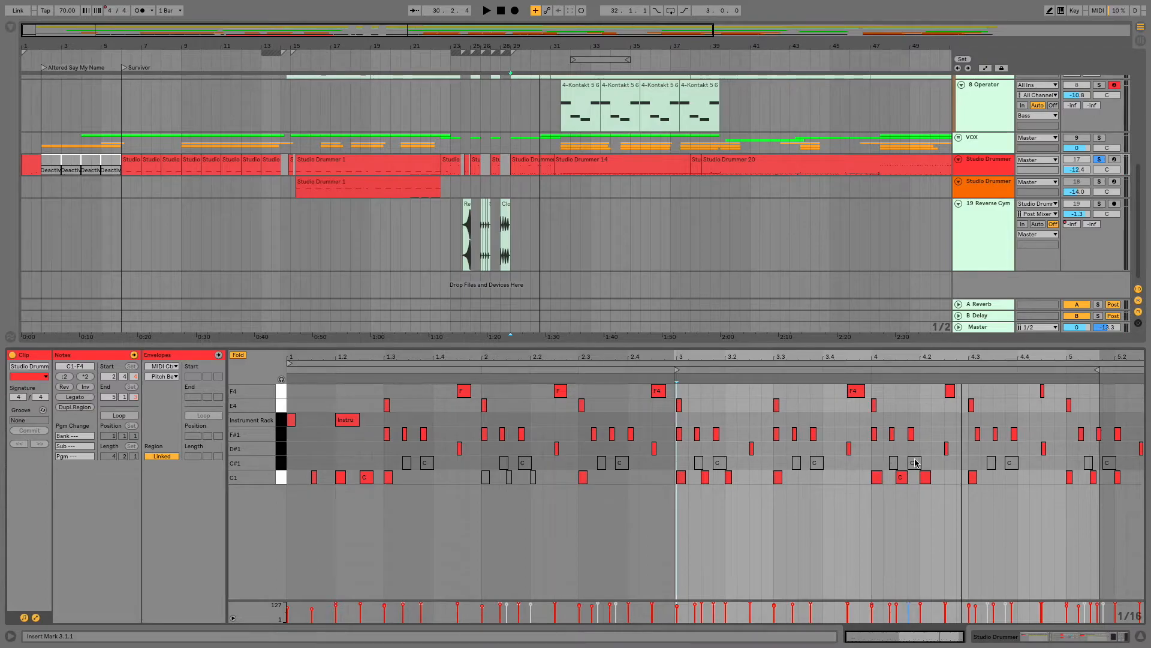
Step: Reactivate the C#1 drum note at 3.3.4, then gray it out again
click(813, 462)
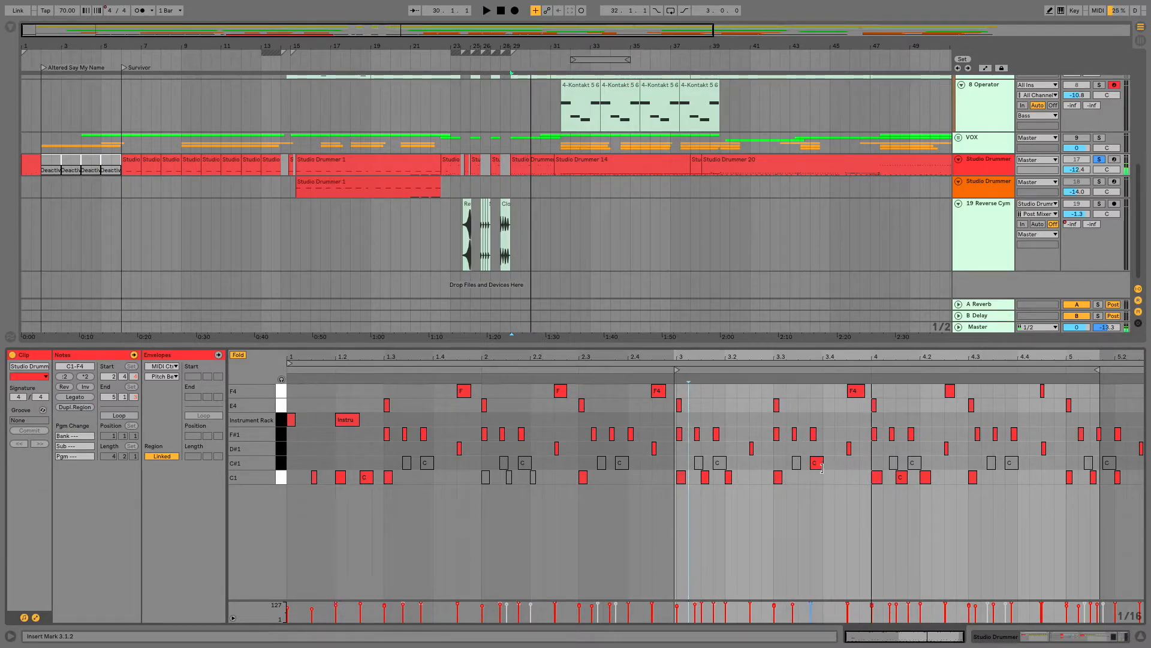
click(816, 463)
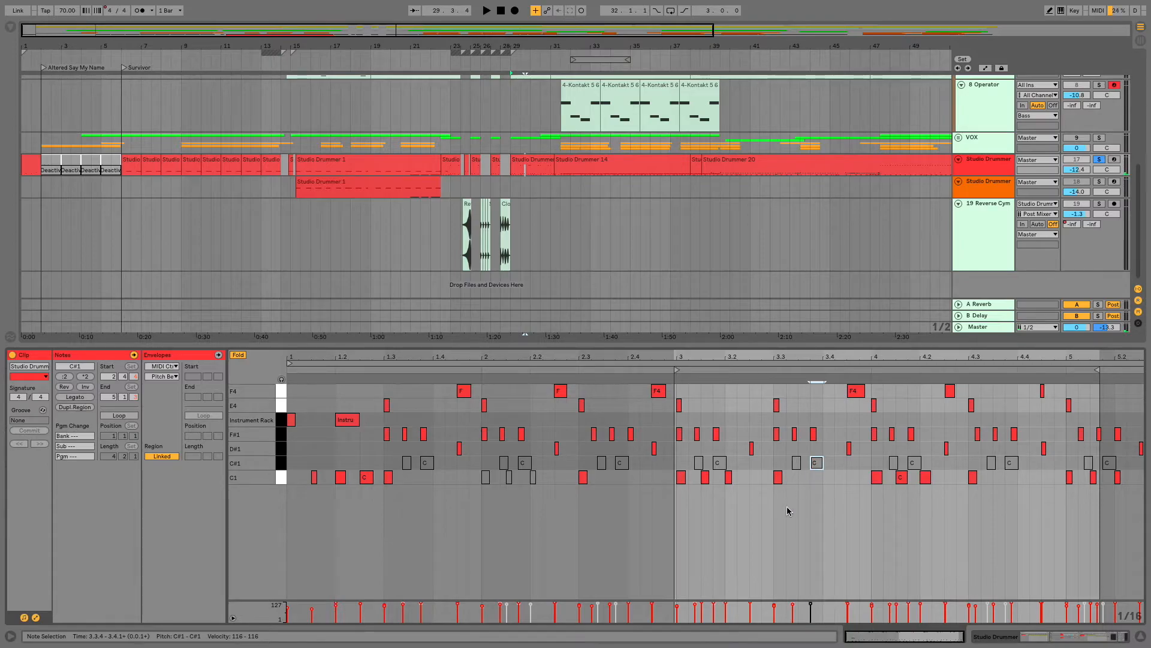